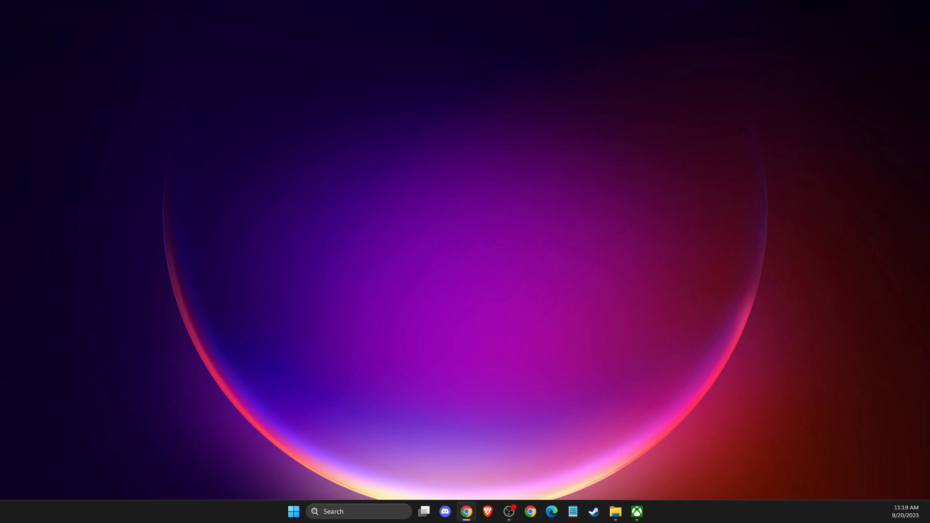
mouse_move(779, 273)
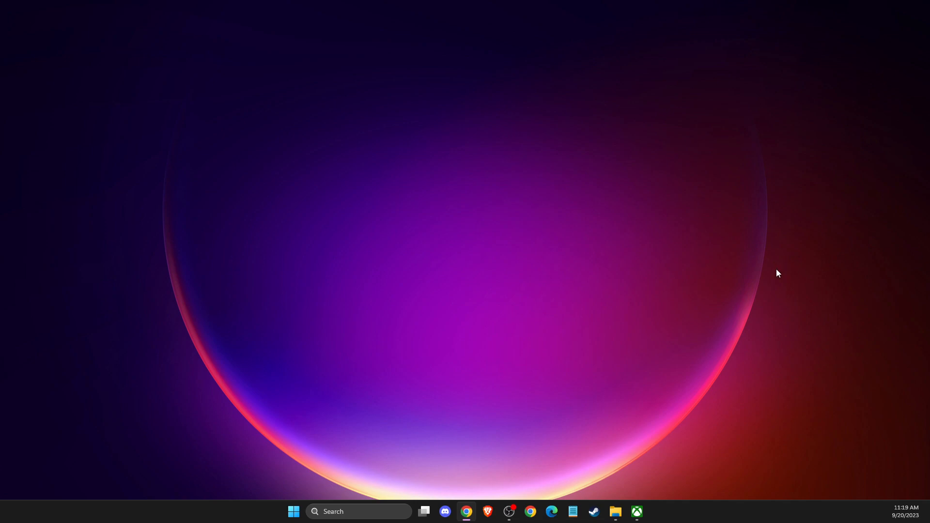
mouse_move(749, 279)
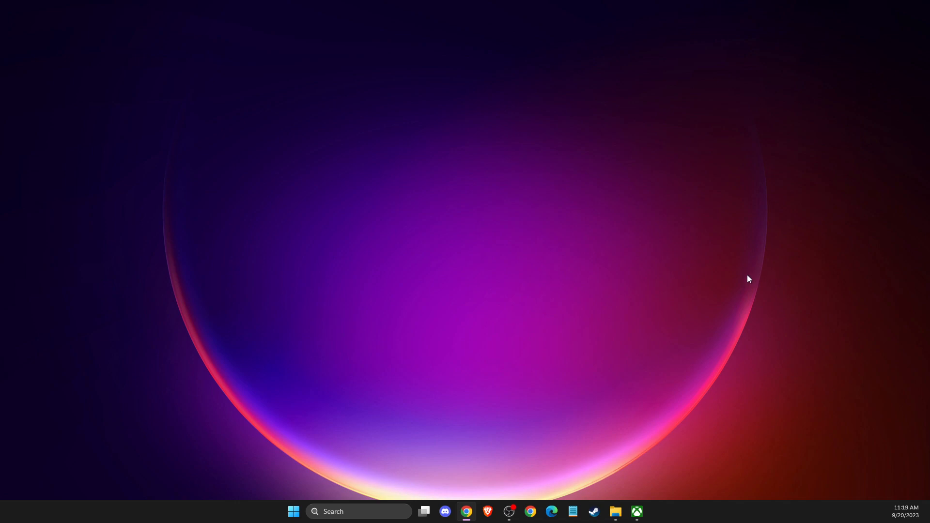
mouse_move(637, 511)
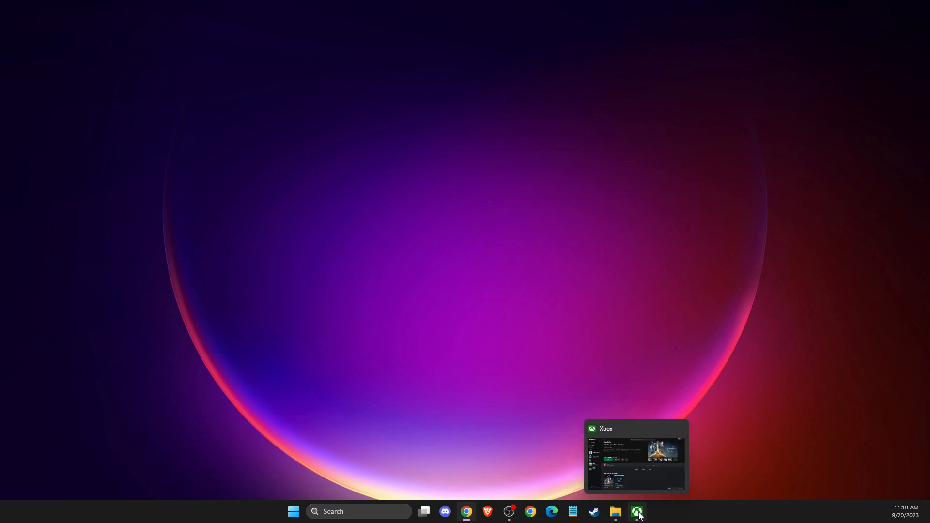
Restore the Xbox app window on the Starfield page and expand the Friends panel.
click(637, 512)
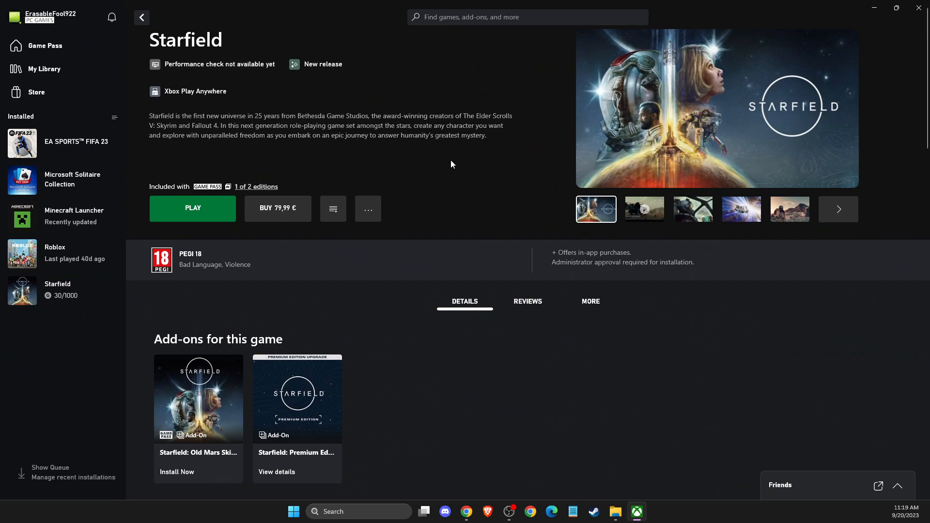
mouse_move(434, 226)
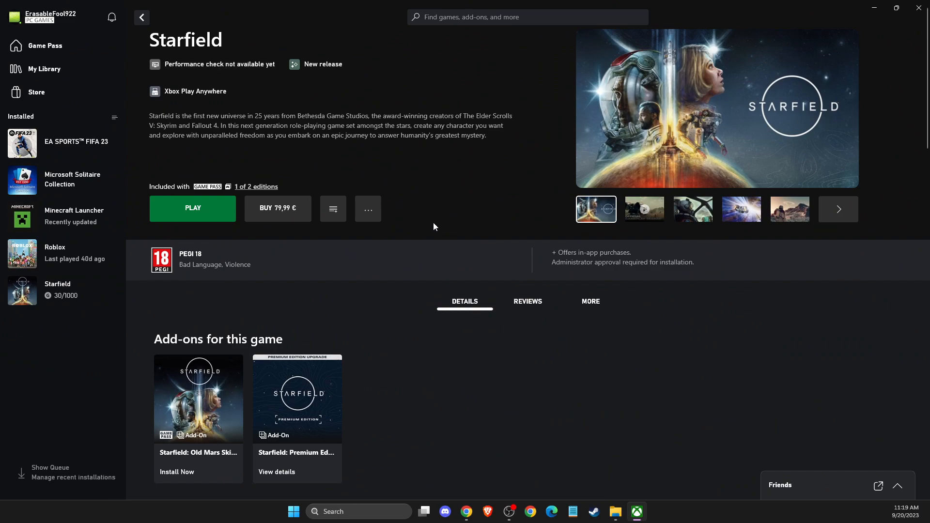
mouse_move(501, 397)
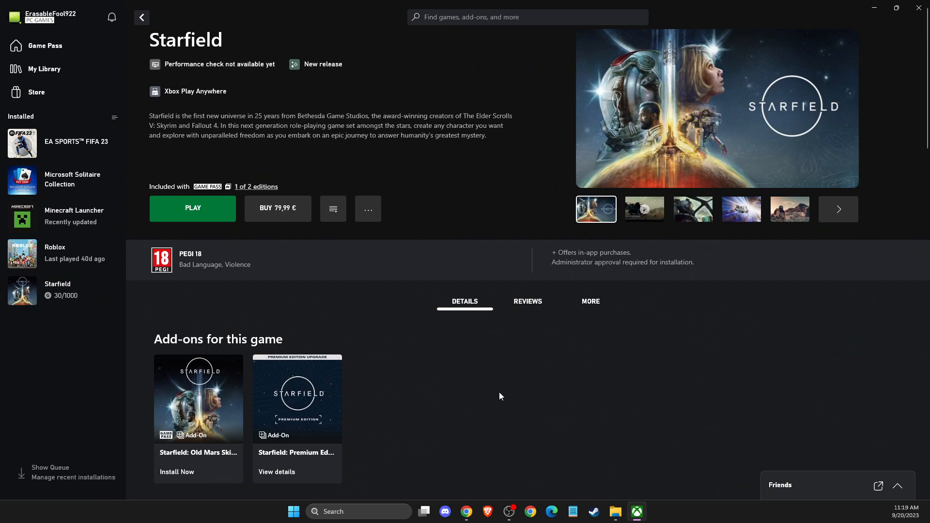
mouse_move(468, 351)
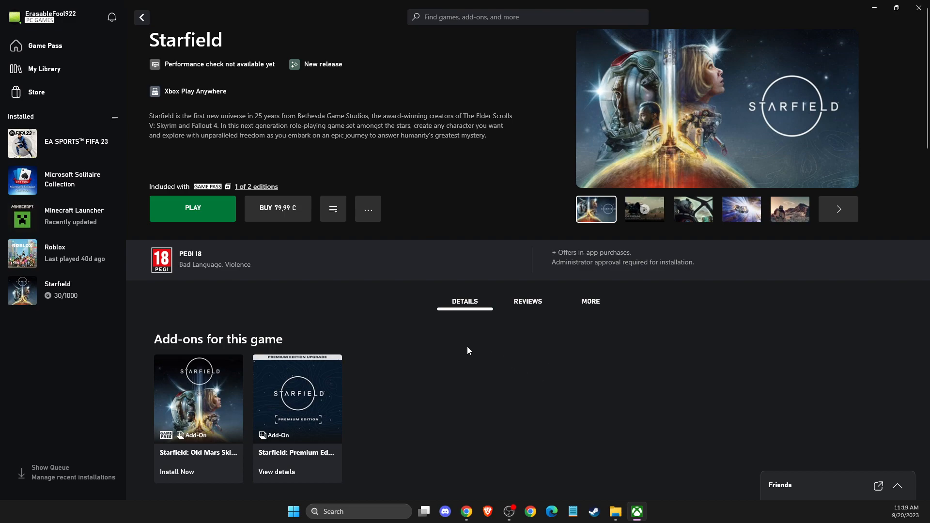
mouse_move(448, 318)
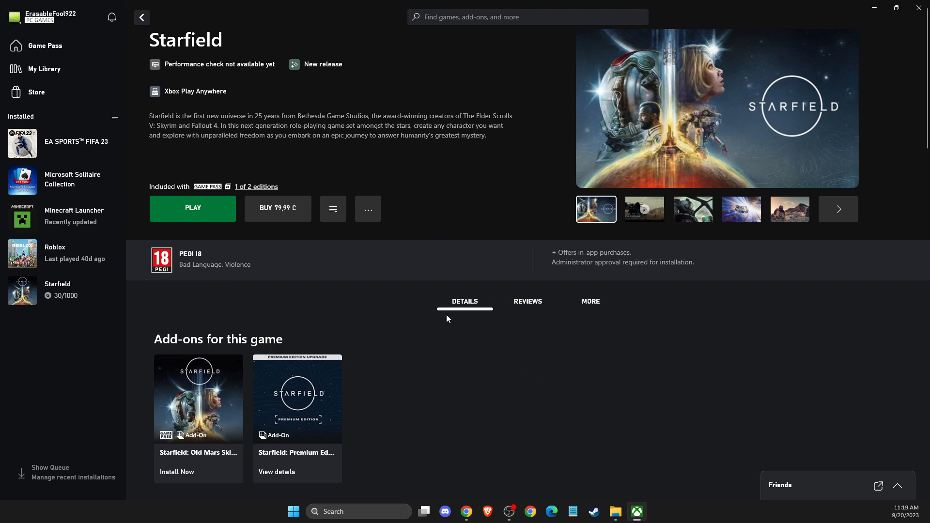
mouse_move(781, 489)
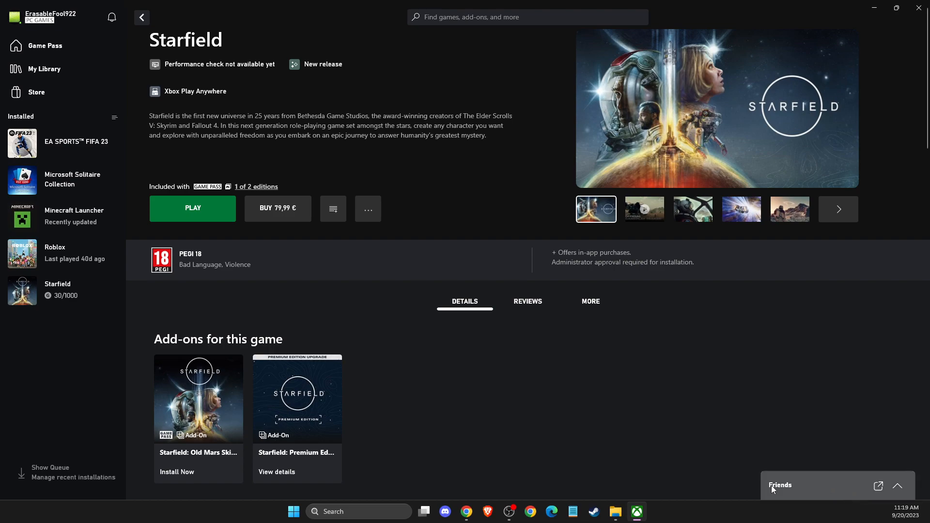
click(780, 486)
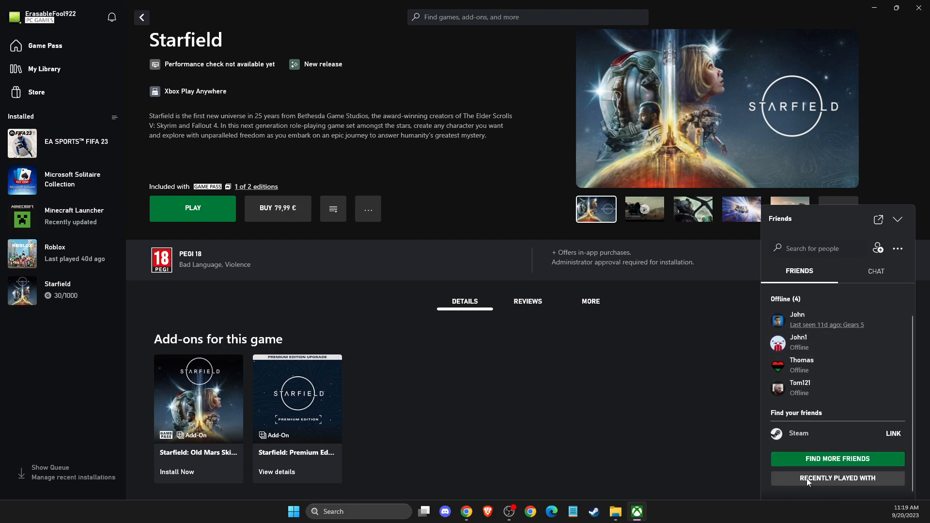
Show the Recently played with list, which reports no recent co-players.
click(837, 478)
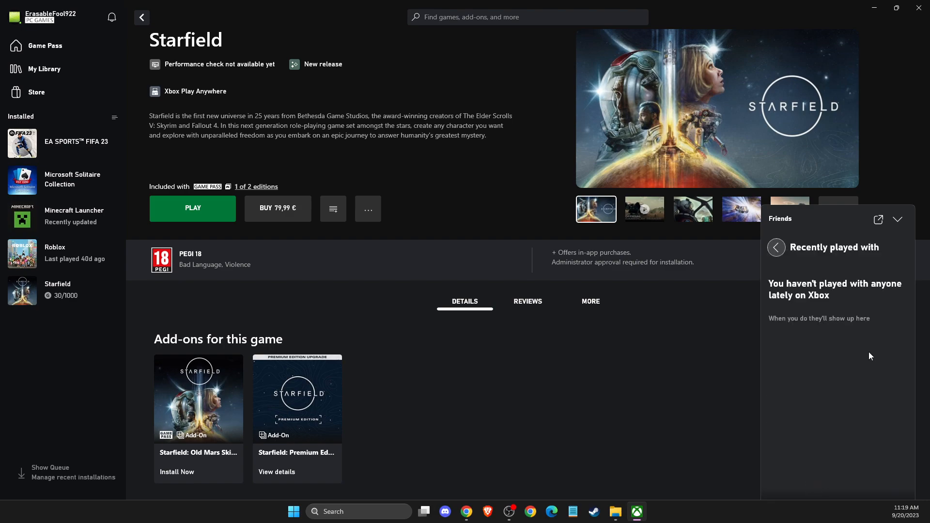
mouse_move(807, 301)
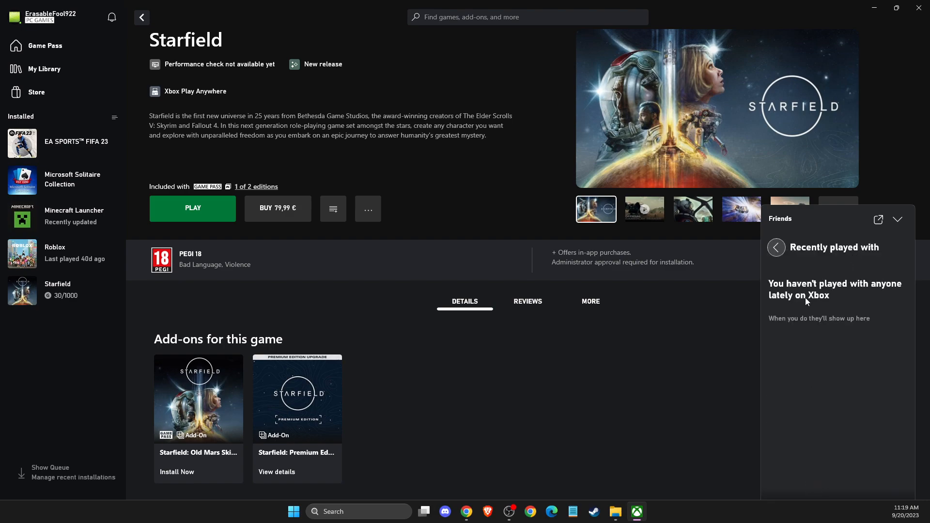
mouse_move(758, 348)
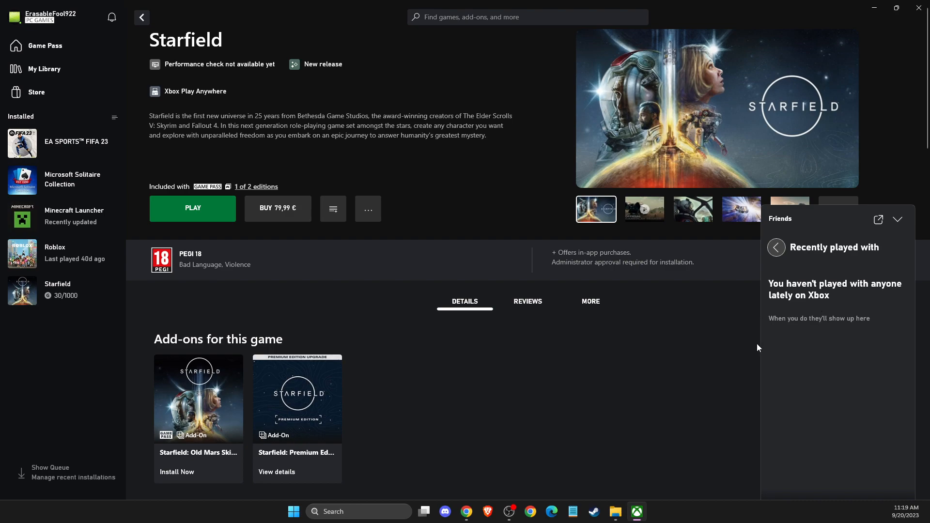
Return to the friends list and open Thomas's full profile page via his chat window.
click(775, 247)
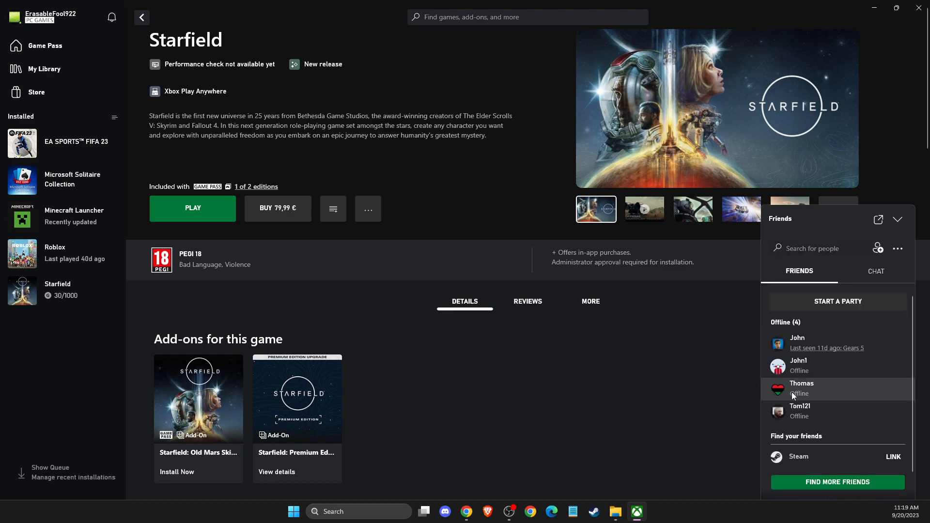
click(802, 388)
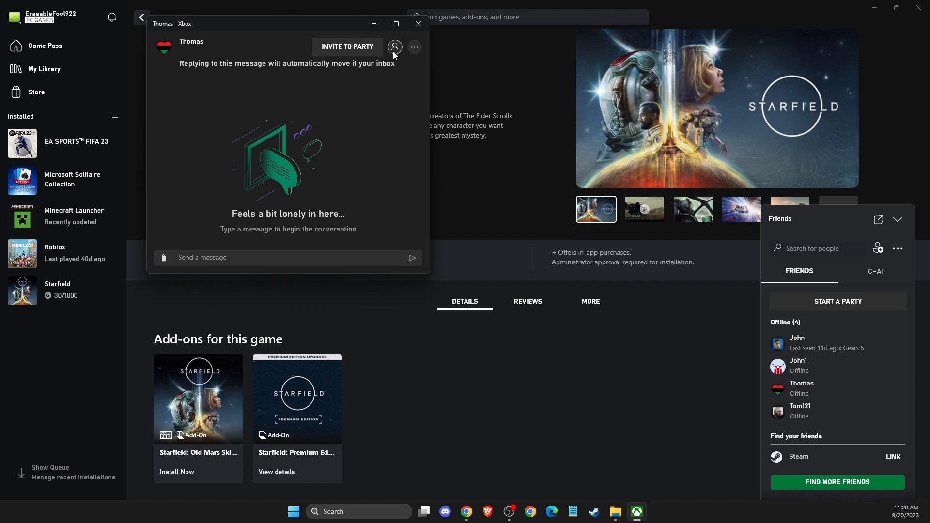
click(394, 47)
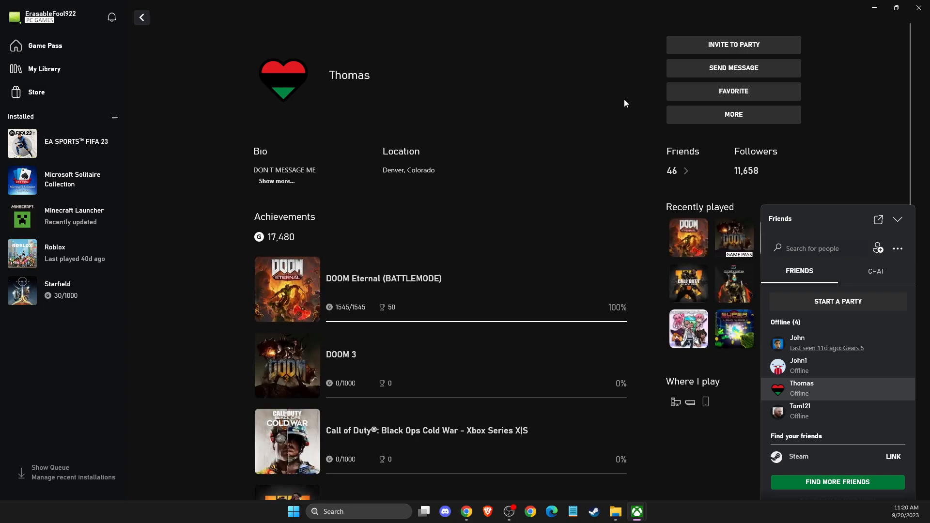
mouse_move(705, 88)
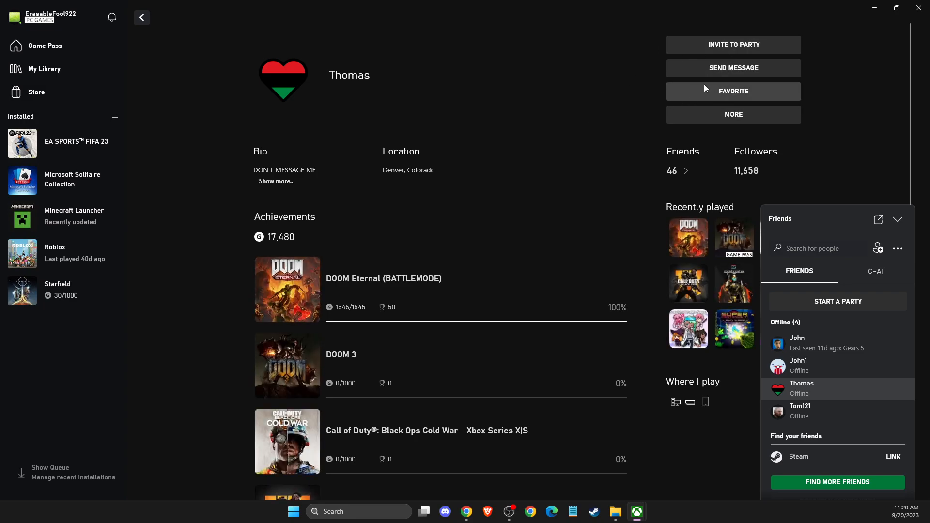
mouse_move(699, 89)
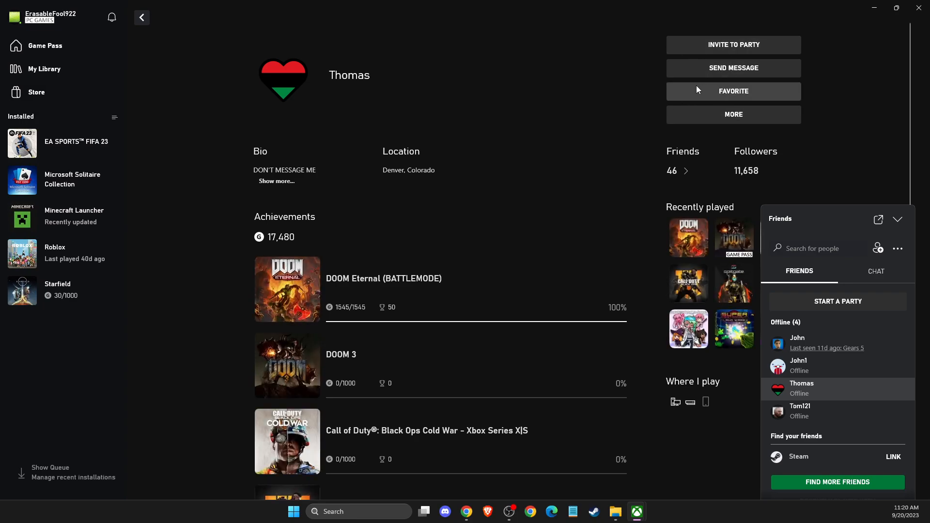
mouse_move(32, 34)
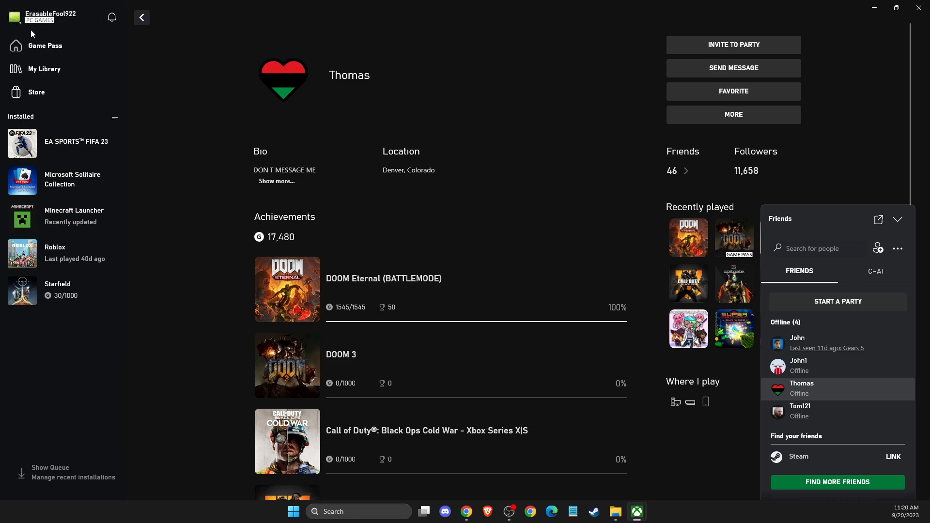
Go to My Library showing installed PC games and collapse the Friends panel.
click(43, 68)
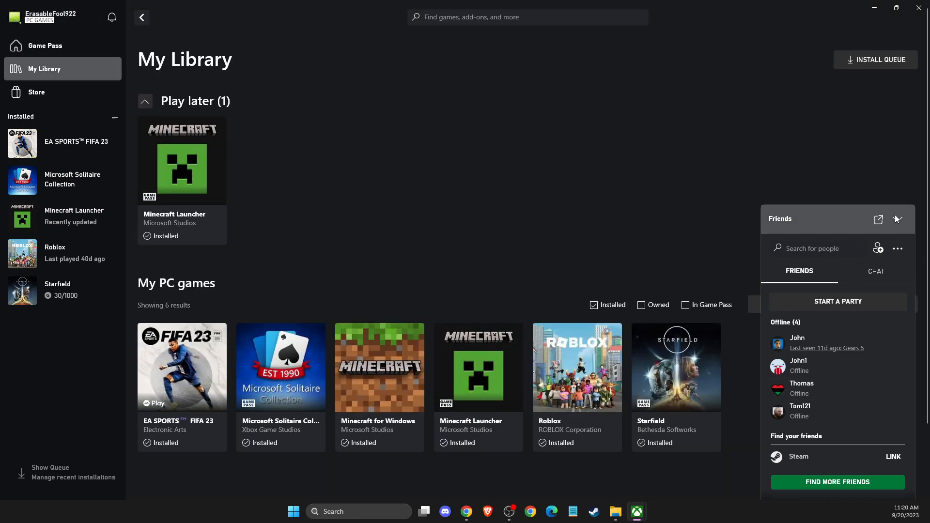
click(896, 219)
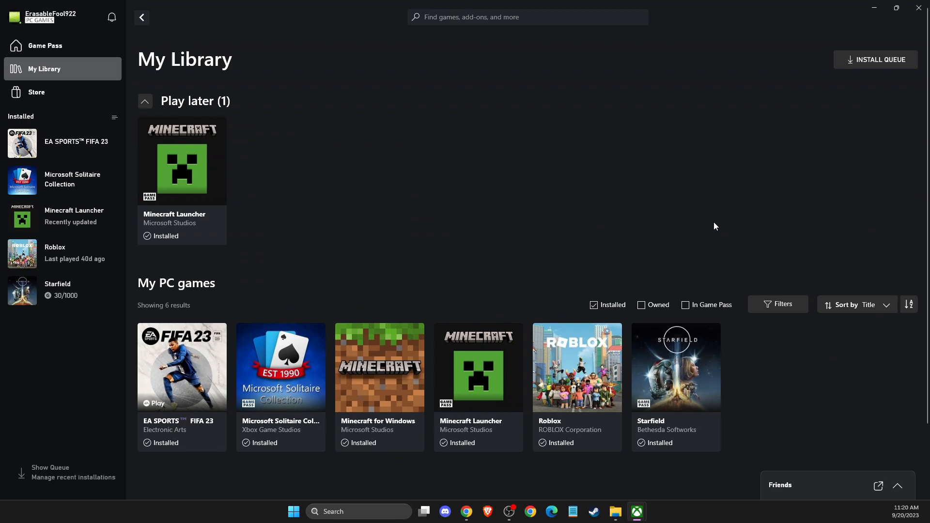